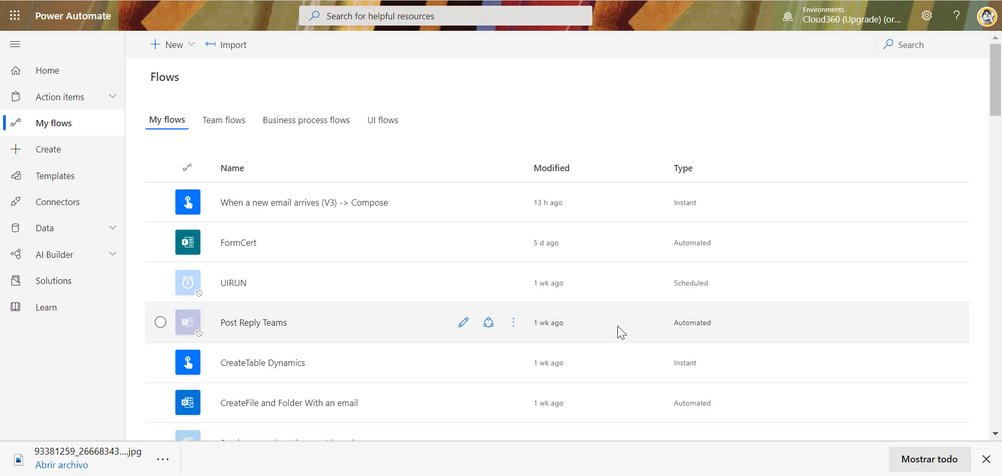
Step: Open the 'When a new email arrives (V3) -> Compose' flow in the designer
click(304, 202)
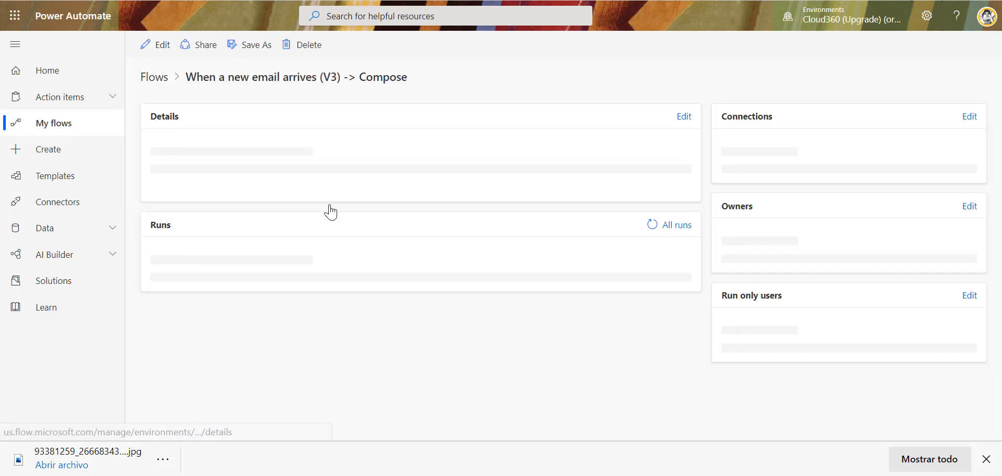
click(162, 45)
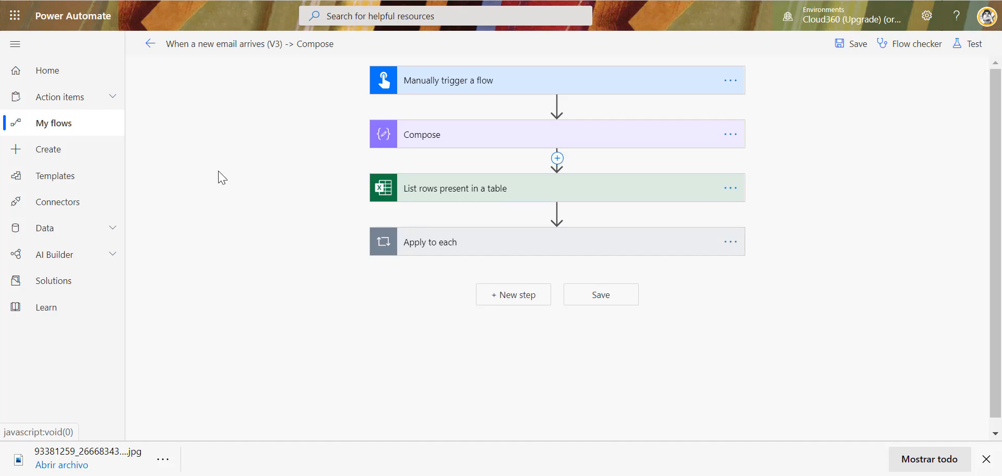
mouse_move(53, 124)
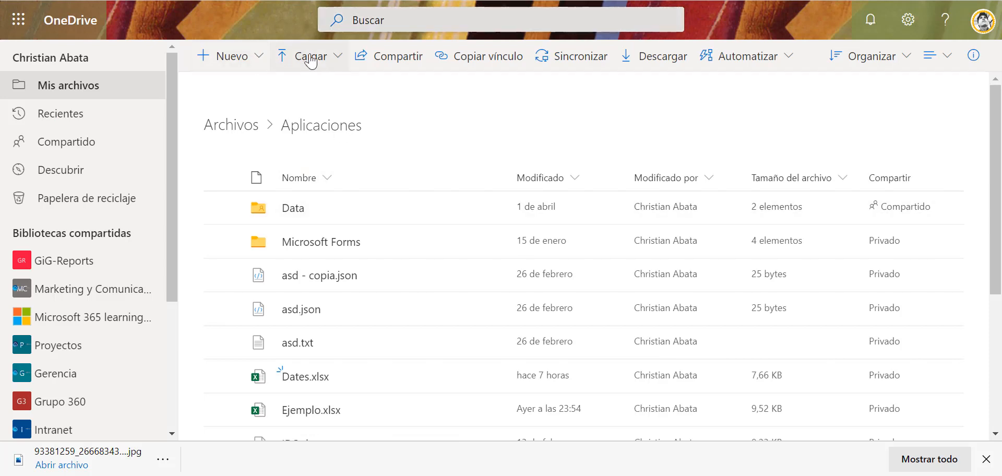
Step: Create a new blank Excel workbook in the Aplicaciones folder via Nuevo
click(309, 55)
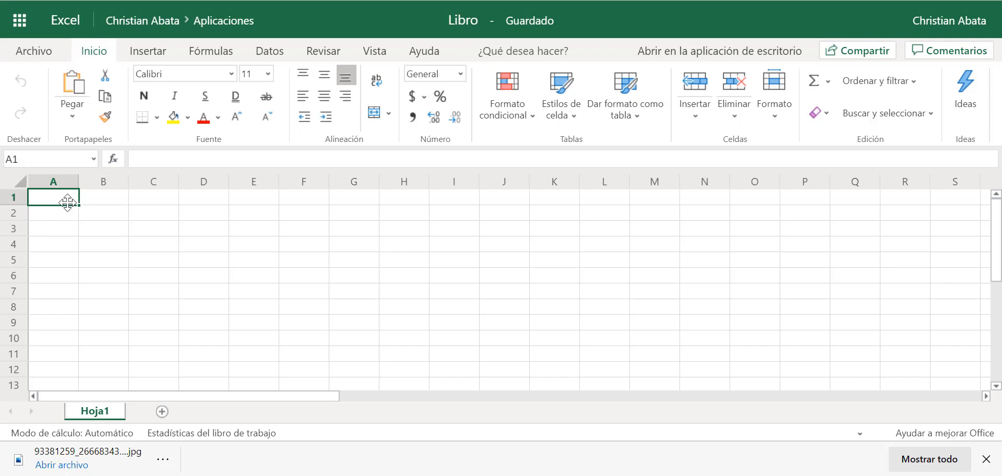
Step: Enter the headers ID, ValuesD and Dates in cells A1, B1 and C1
text(ID)
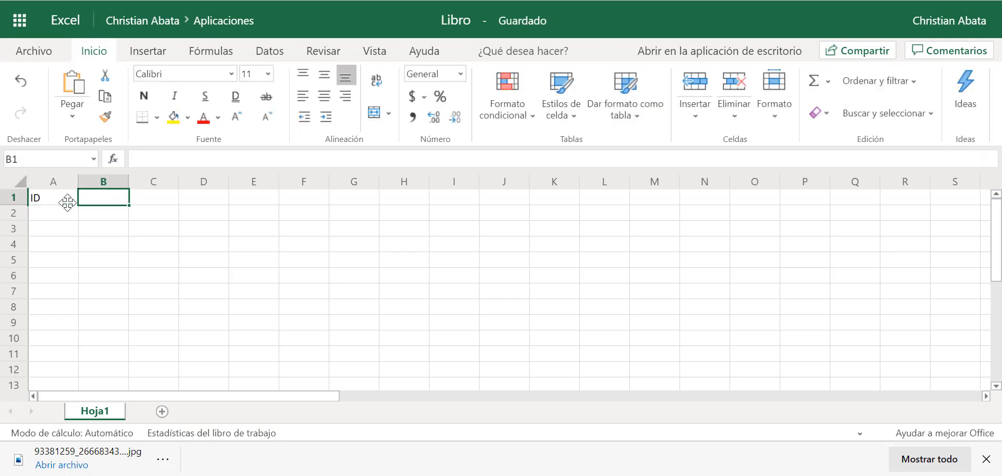
text(Va)
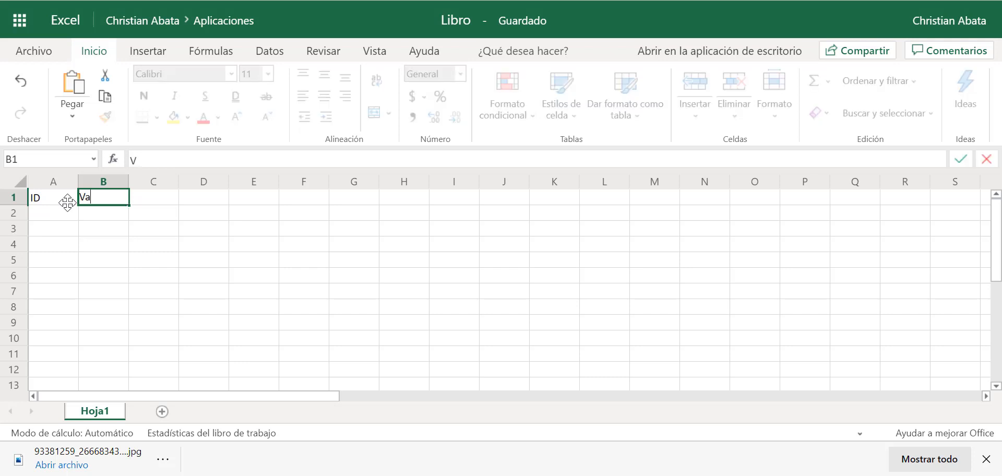
text(ValuesD)
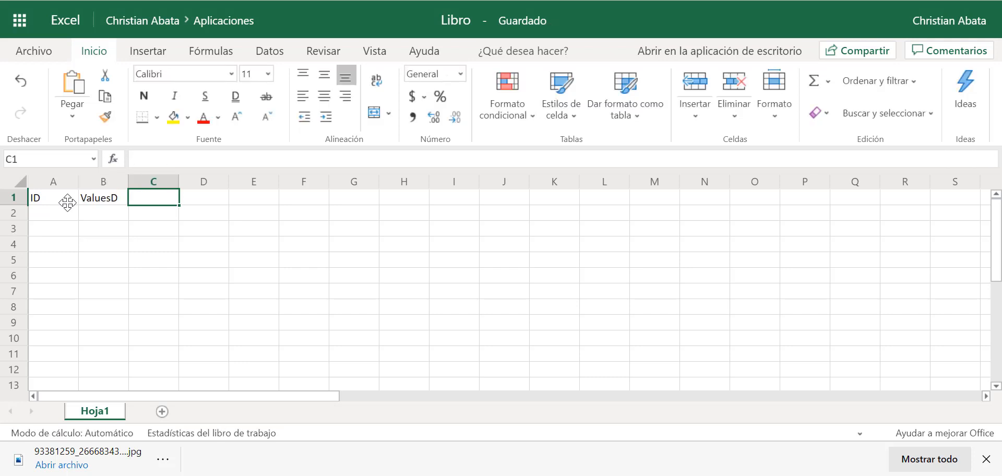
text(Dates)
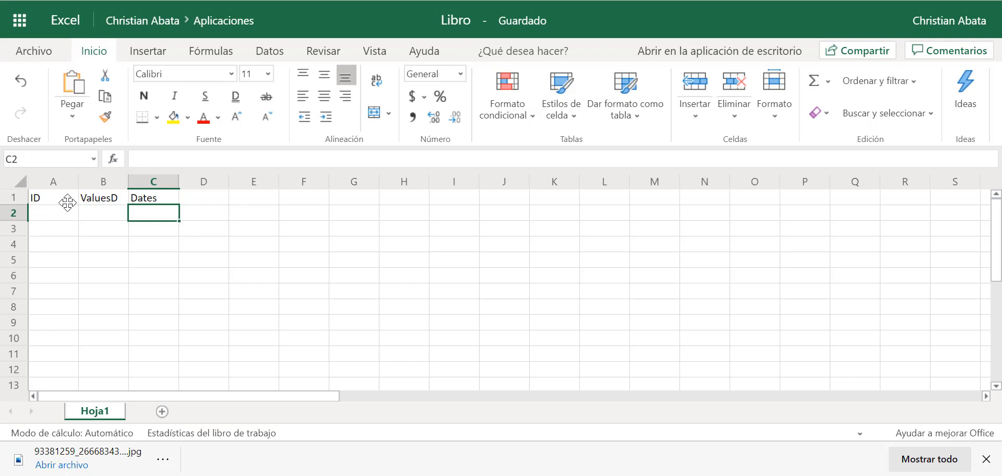
Step: Convert the heading row into an Excel table with headers
click(147, 51)
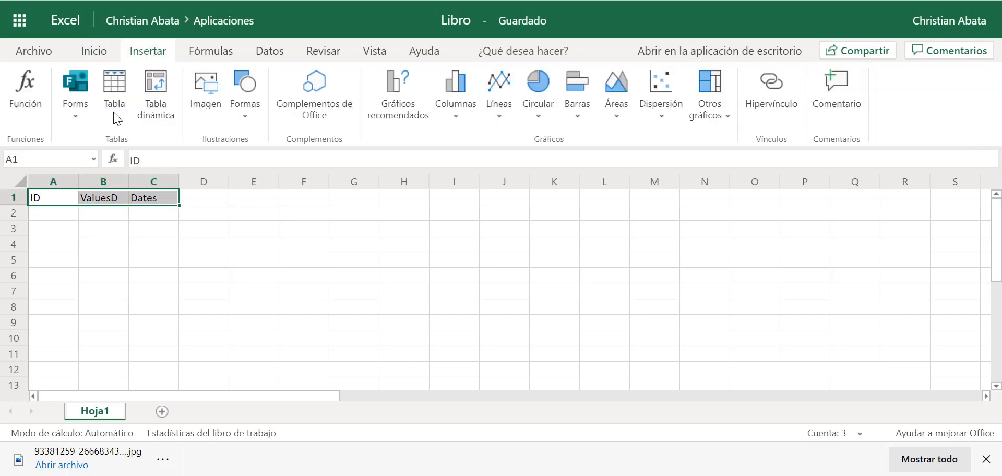
click(115, 90)
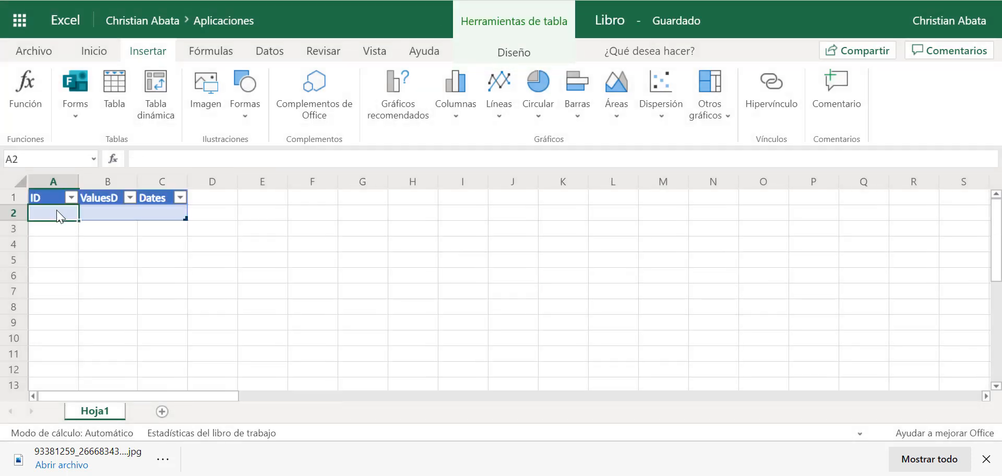
Step: Fill the first table row with 1, test and 18/04/2020
text(1)
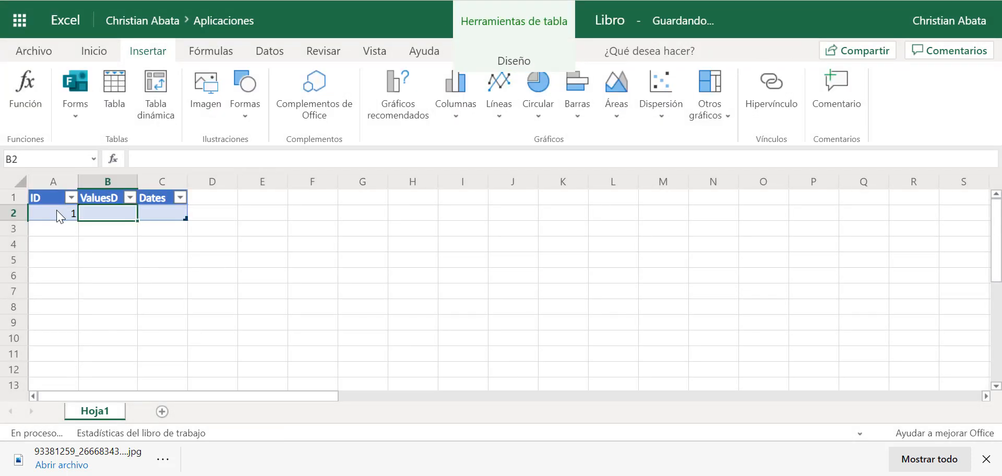
text(test)
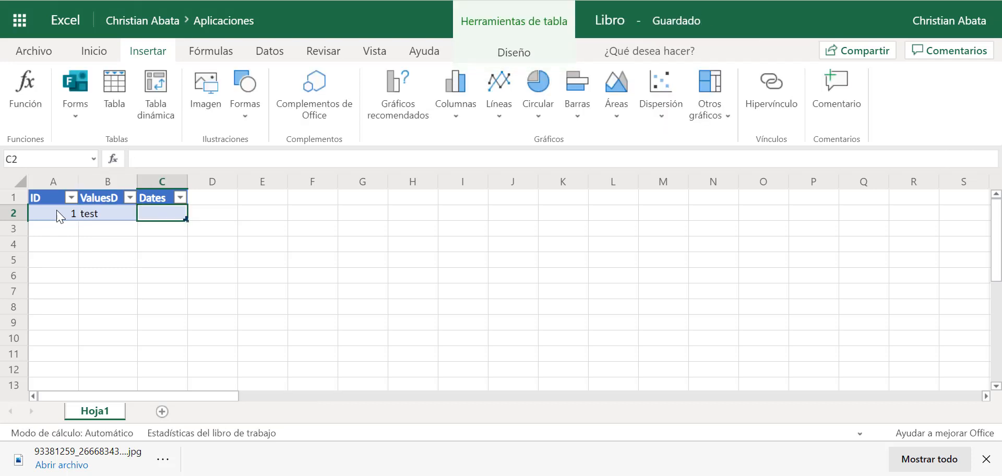
text(18)
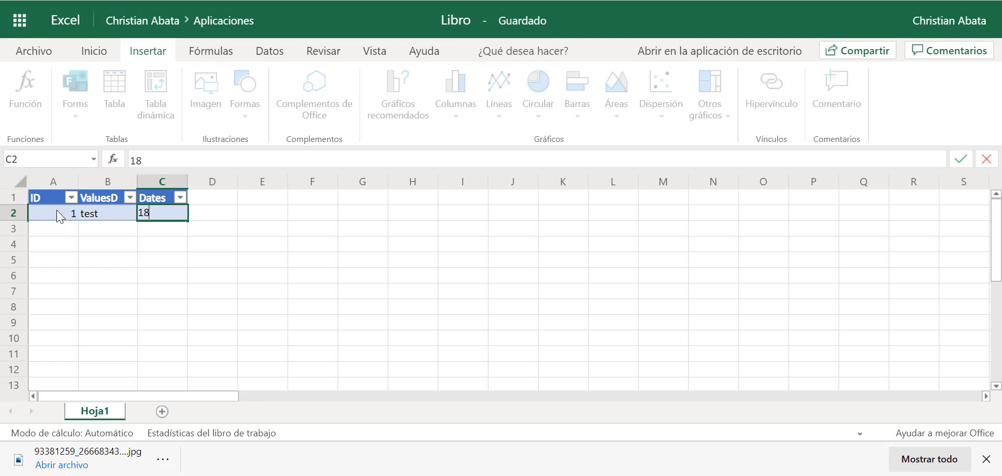
text(/04)
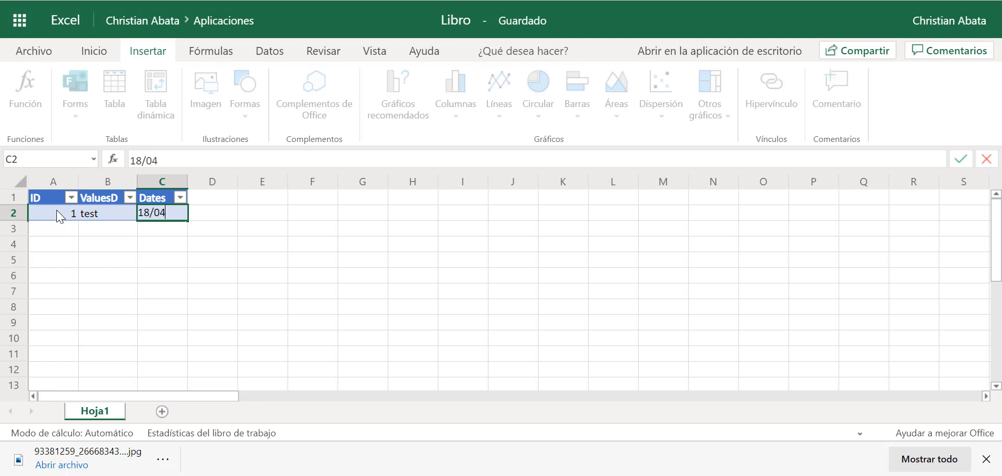
text(/2020)
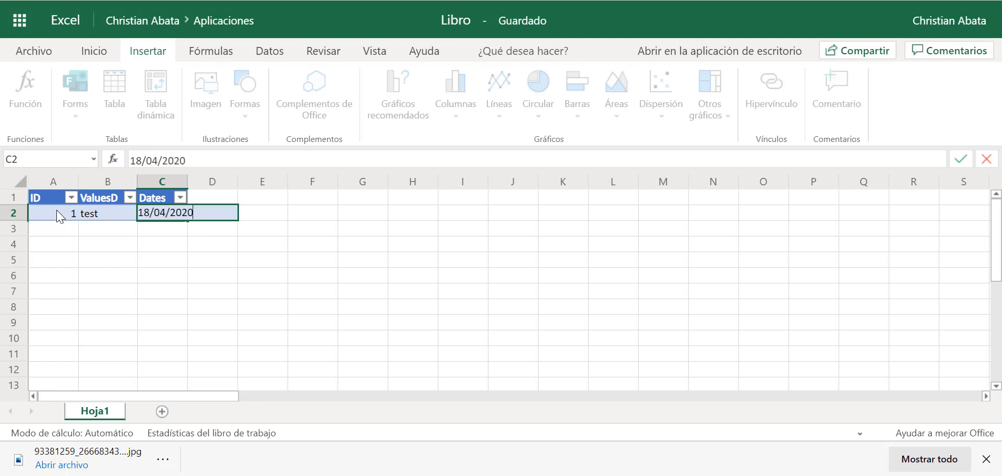
key(enter)
text(2)
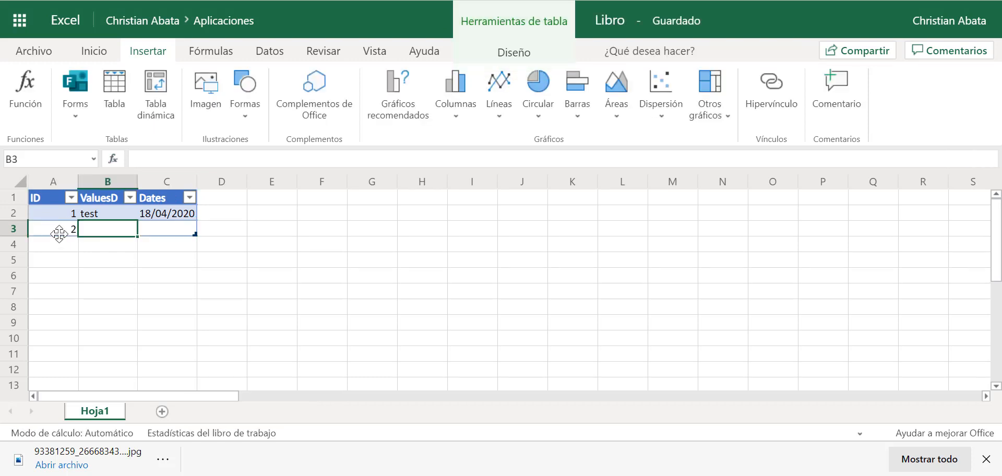
Step: Fill the second table row with 2, data 2 and 17/04/2020
text(data 2)
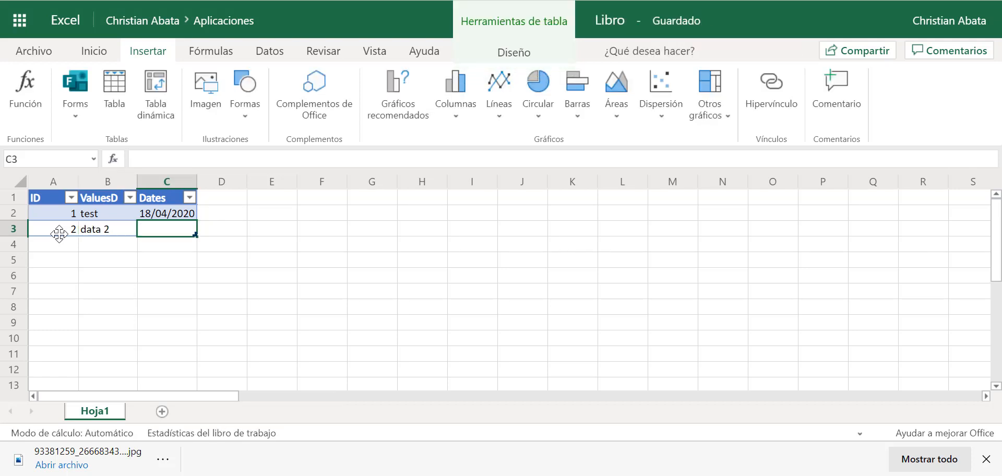
text(17/0)
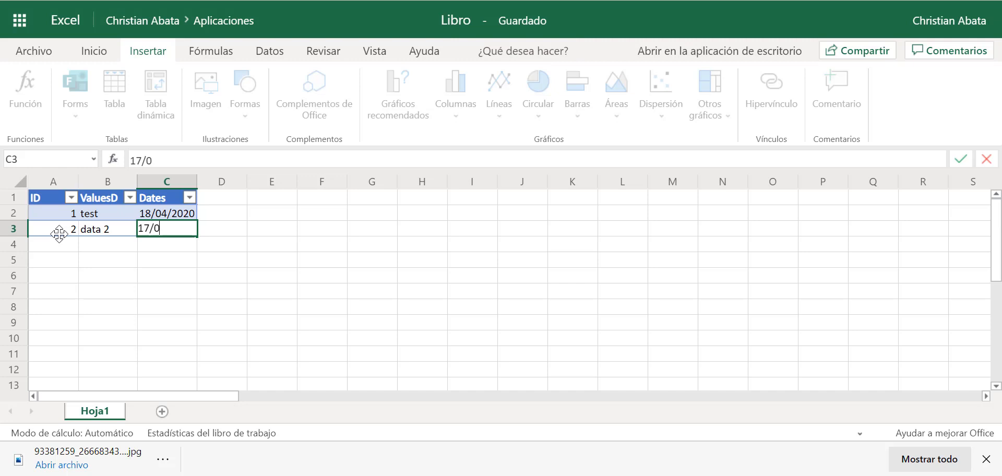
text(4/)
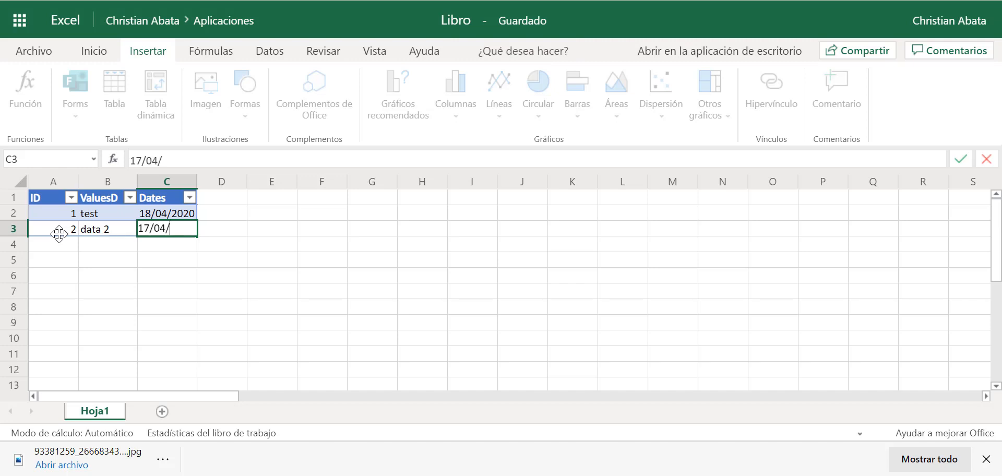
text(2020)
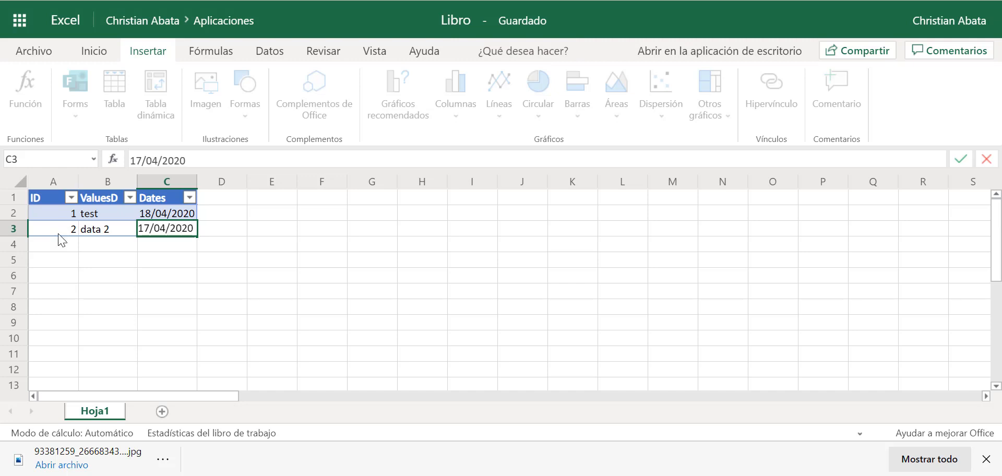
click(166, 213)
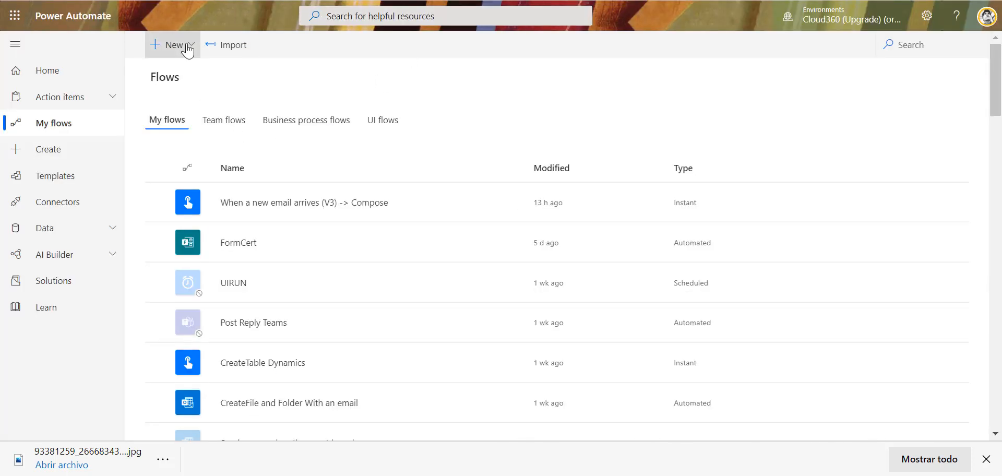
Step: Create a manually triggered instant flow named ExcelTest
click(172, 45)
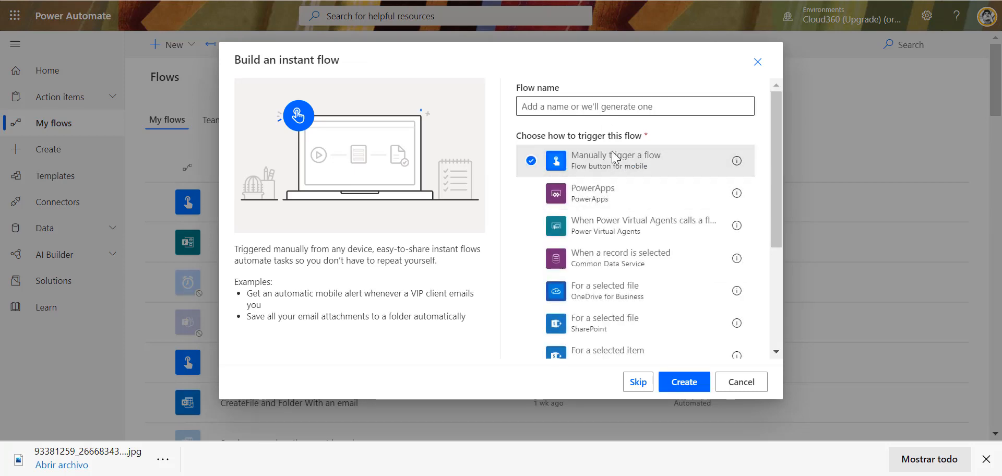
text(ExcelTest)
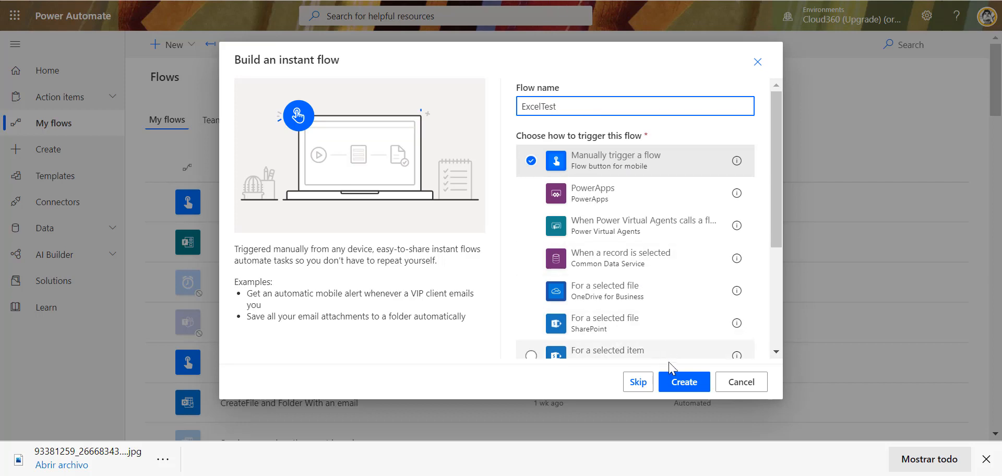
click(683, 381)
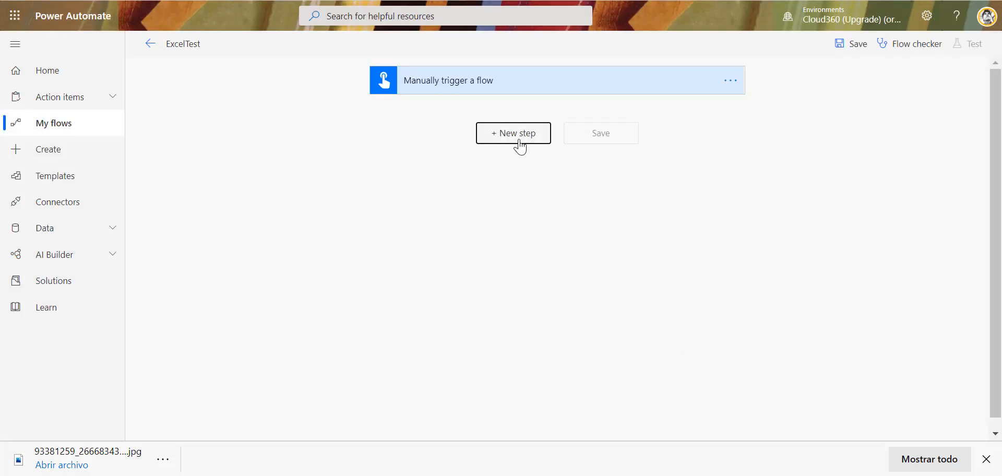
Step: Add a new step using the Excel Online (Business) connector's list-rows action
click(513, 133)
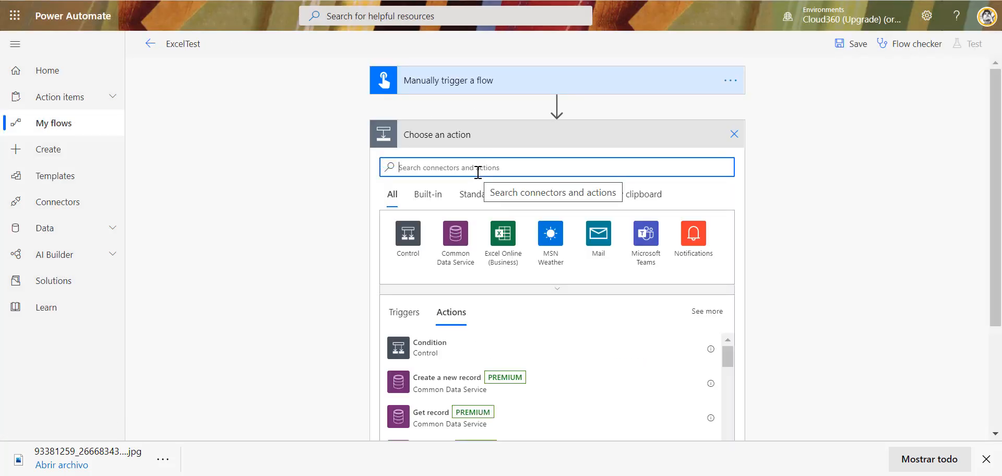
click(503, 233)
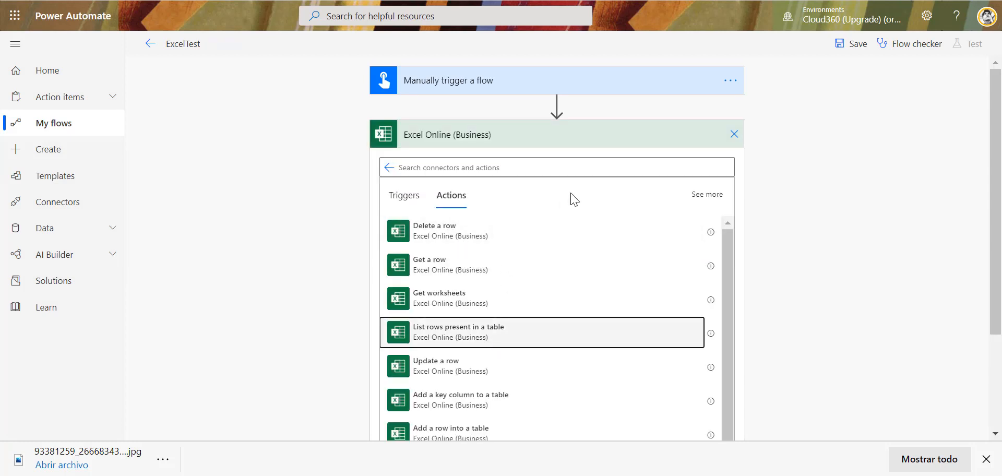
mouse_move(476, 315)
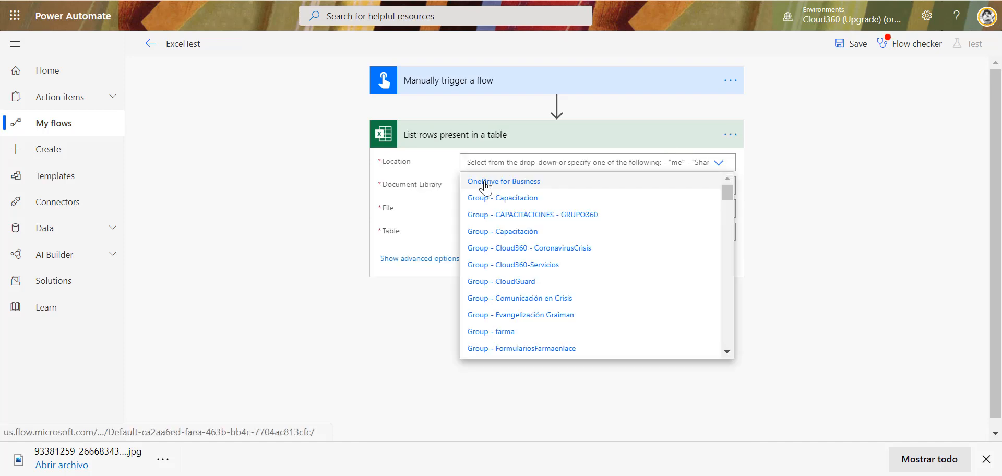
Step: Point the list-rows step at OneDrive for Business, OneDrive library, /Aplicaciones/Libro.xlsx and Tabla1
click(503, 181)
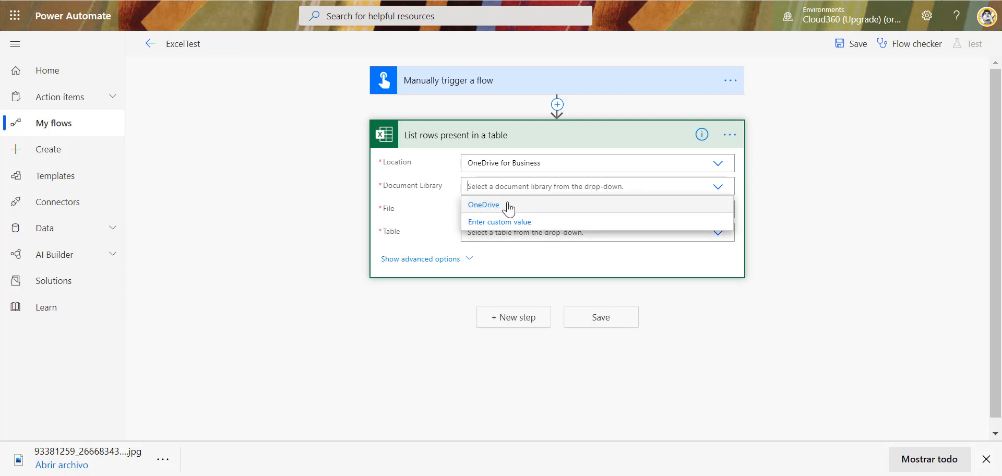
click(483, 204)
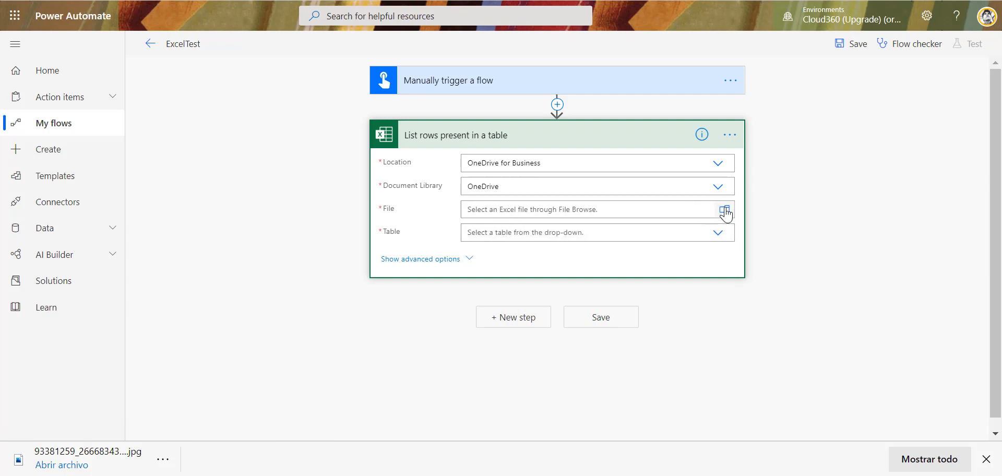
click(724, 210)
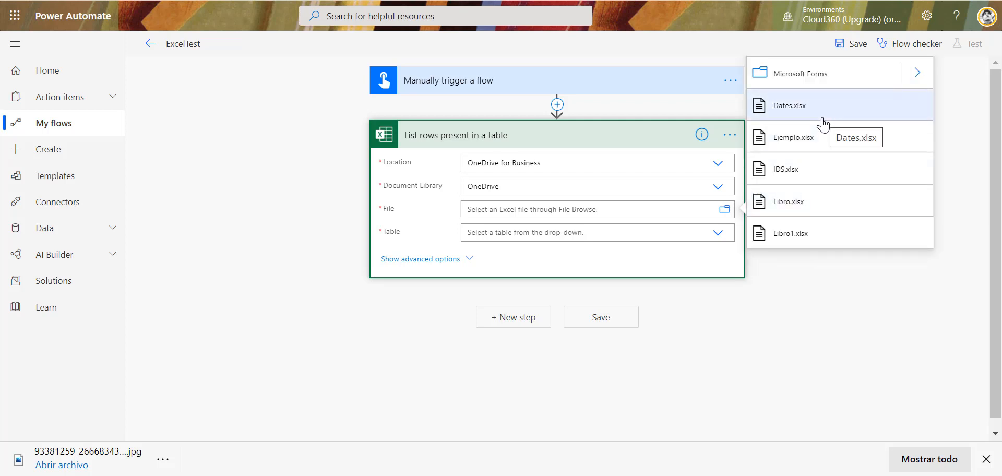
mouse_move(724, 97)
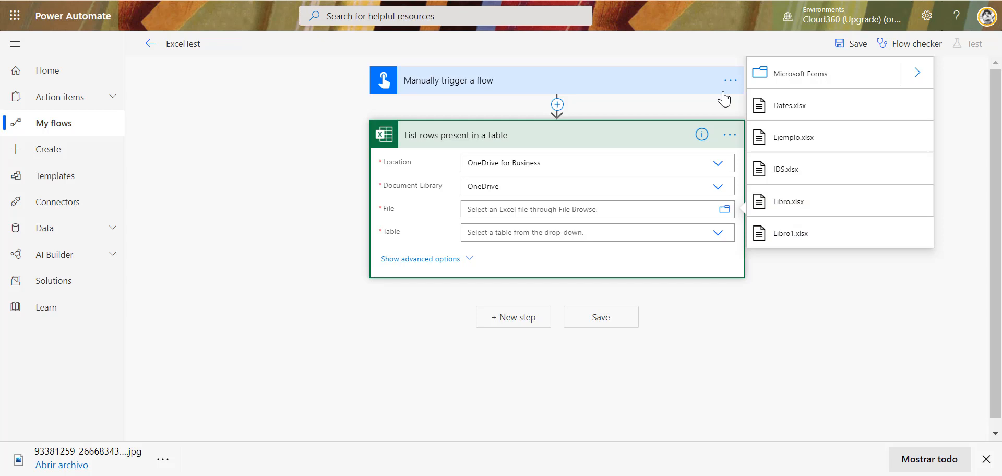
mouse_move(787, 201)
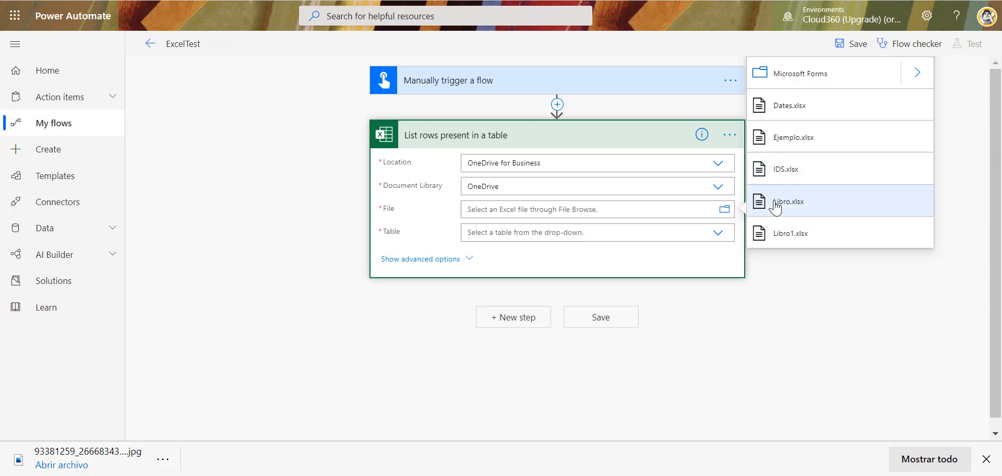
click(788, 201)
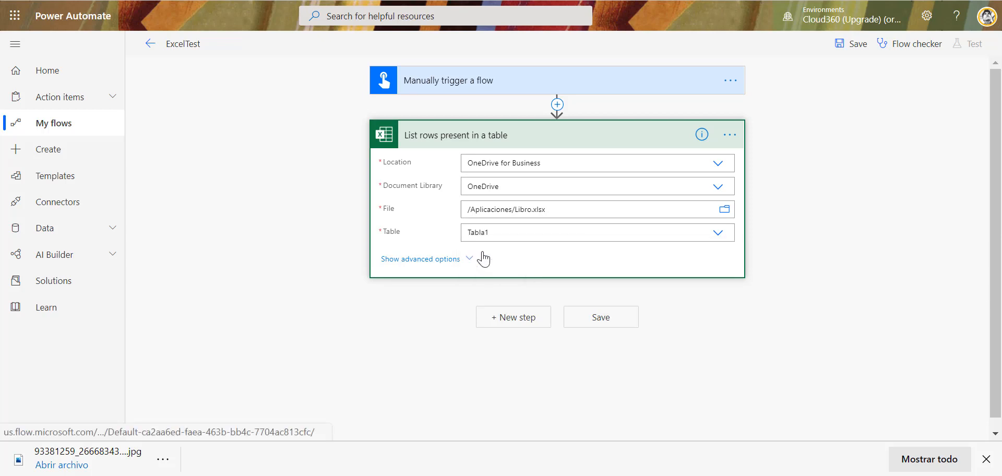
mouse_move(524, 325)
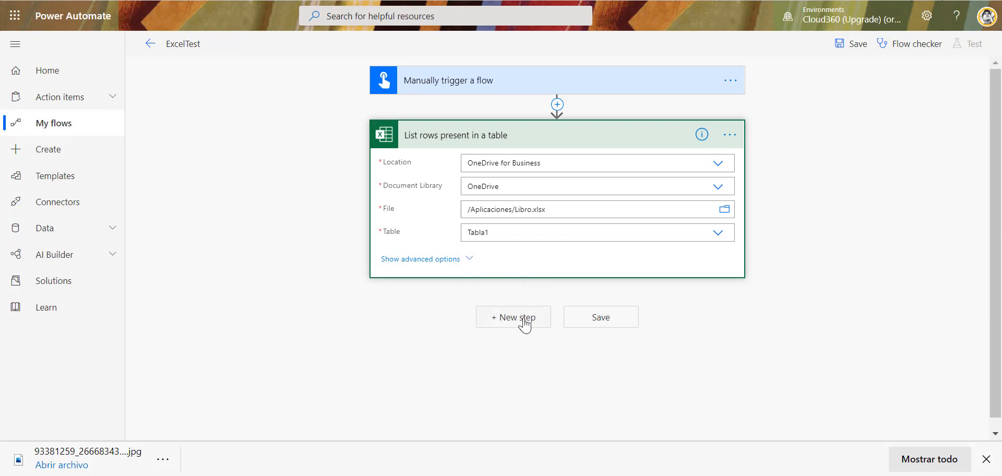
Step: Save ExcelTest and run it as a manually triggered test, then view the run results
click(600, 317)
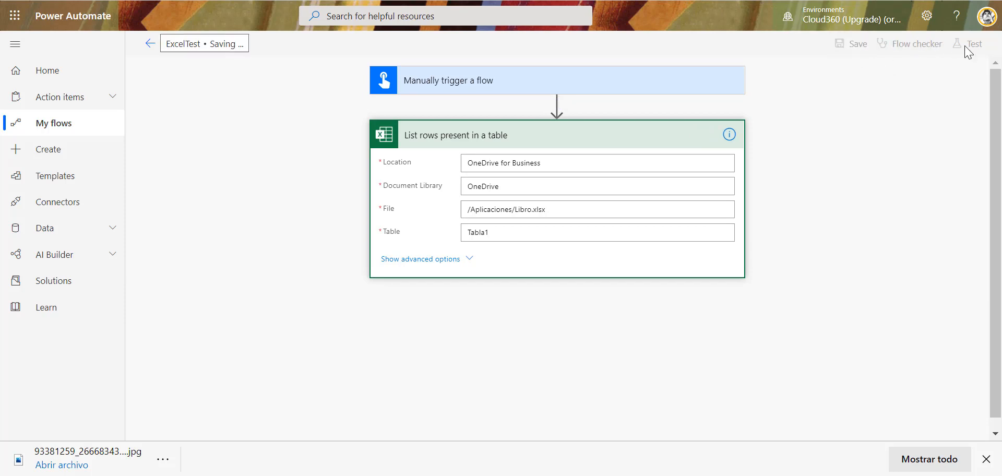
mouse_move(974, 43)
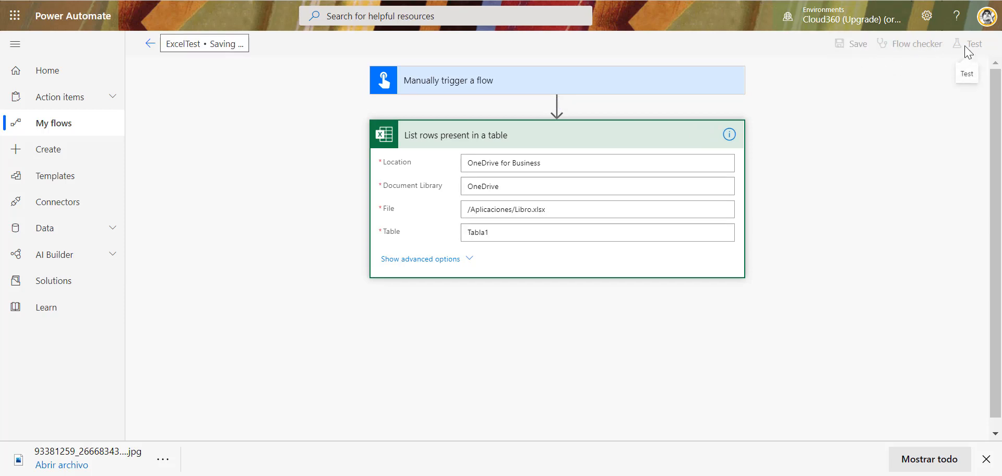
click(975, 44)
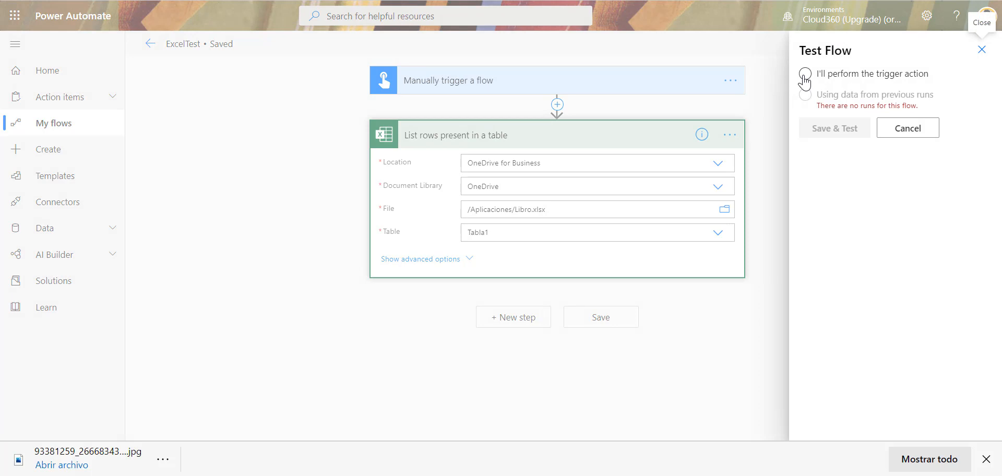
click(805, 73)
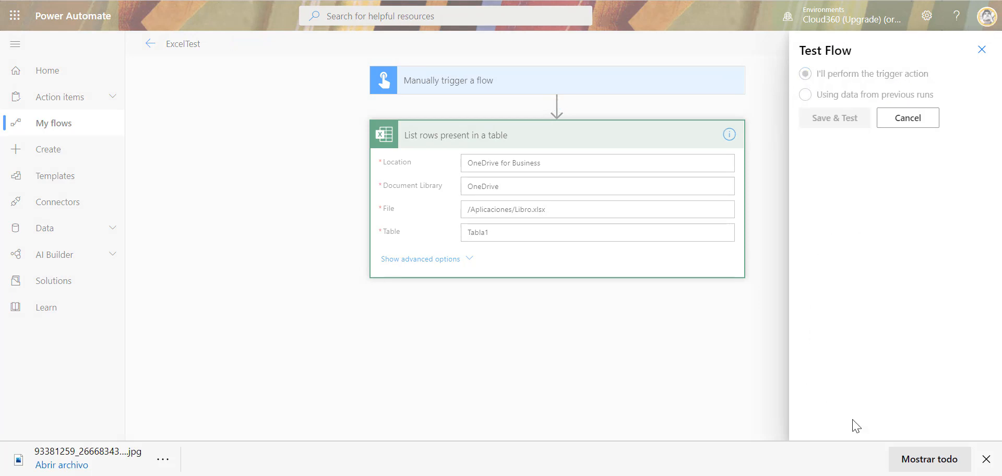
click(834, 118)
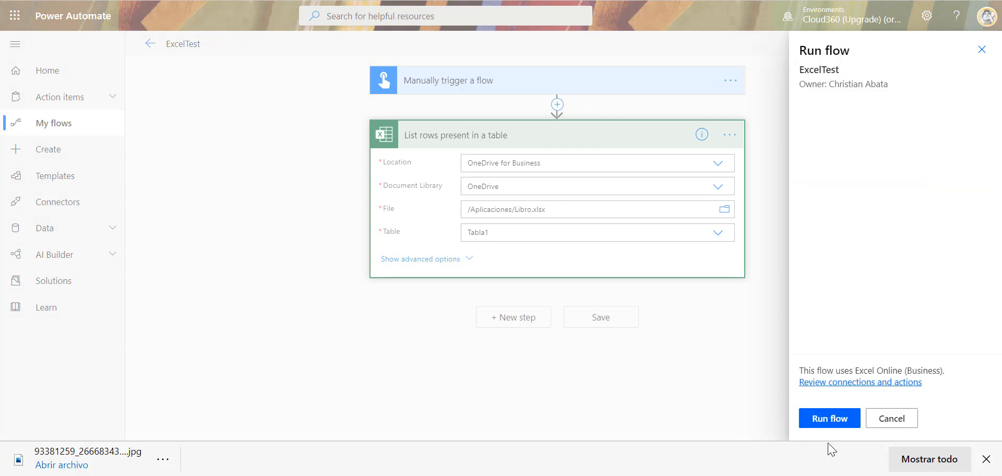
click(829, 417)
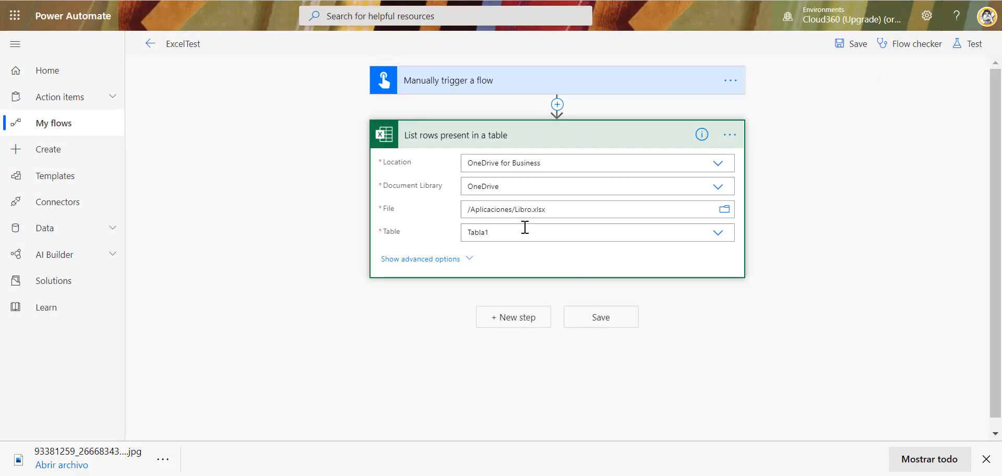
click(967, 44)
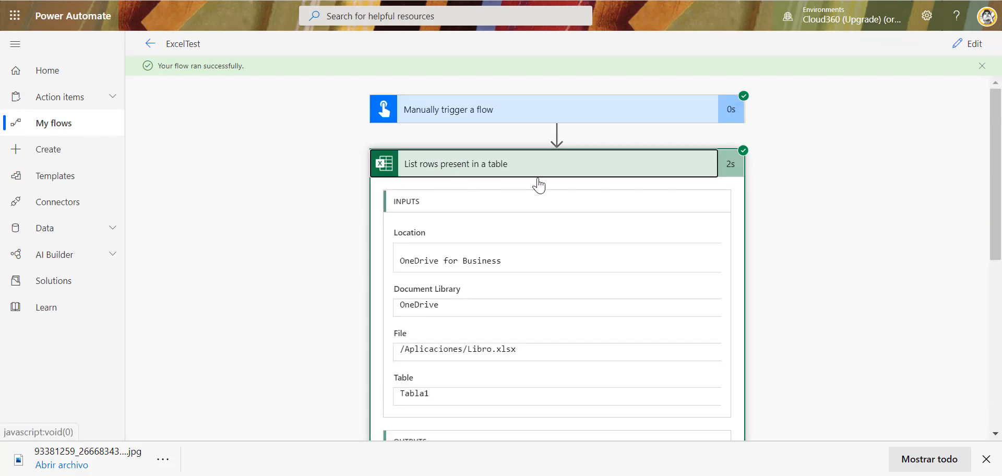
Step: Scroll the list-rows Outputs body down to the Dates field returned as a number
scroll(down, 3)
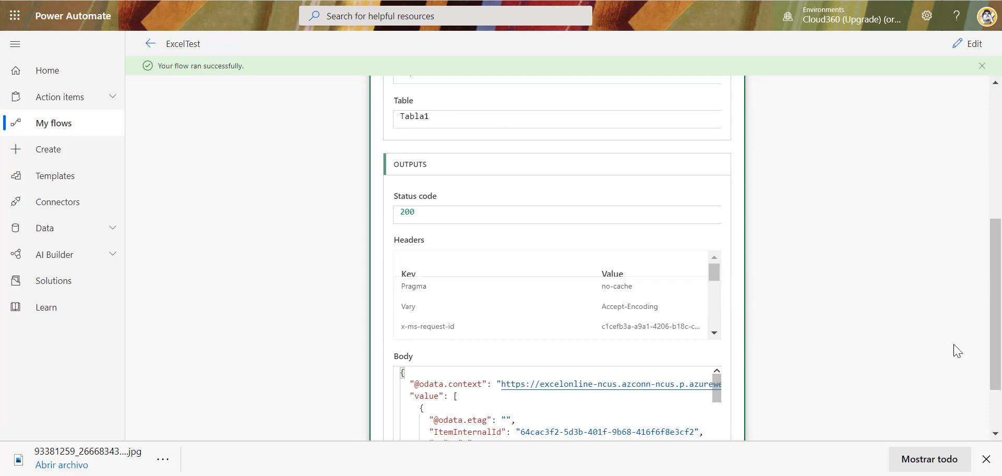
scroll(down, 3)
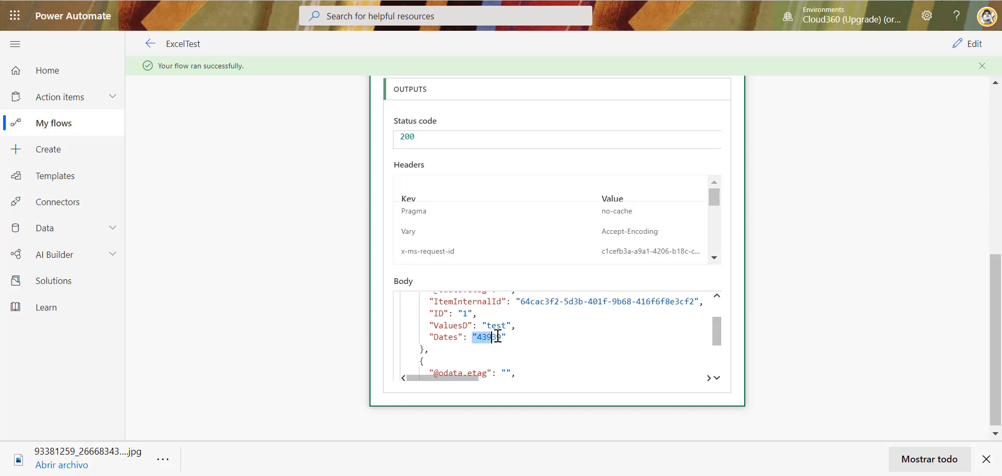
mouse_move(972, 44)
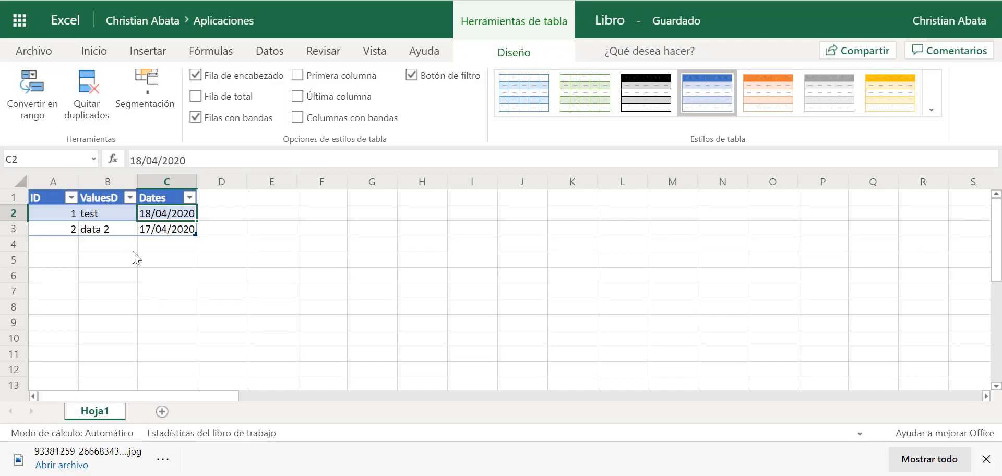
Step: Set the Dates column to Texto format and select the serial-number date cells to clear
right_click(166, 180)
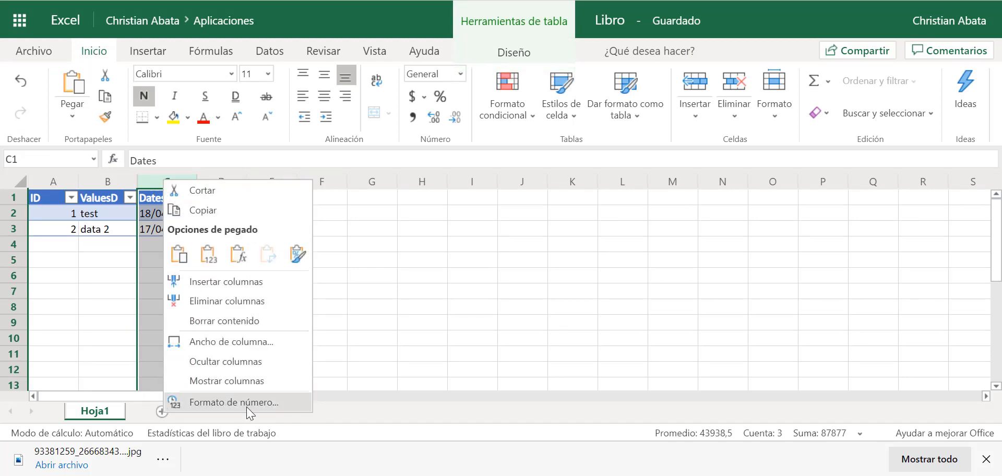
click(230, 402)
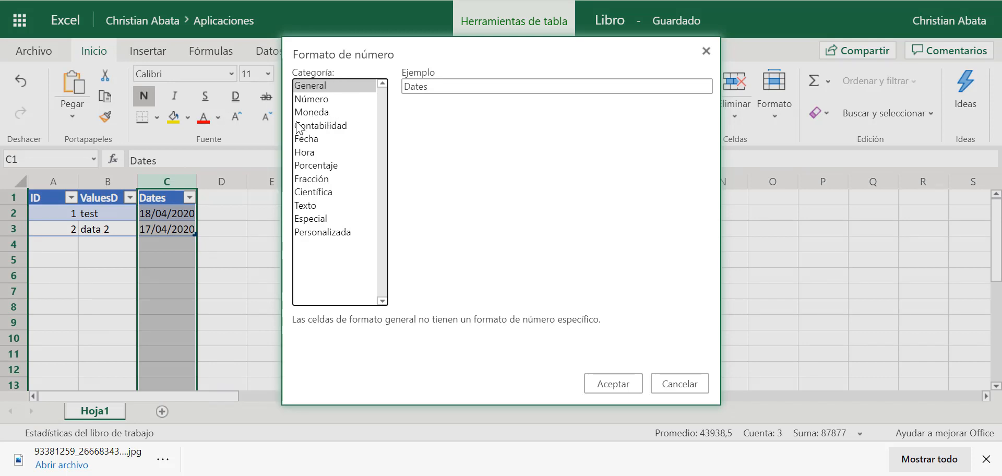
mouse_move(325, 209)
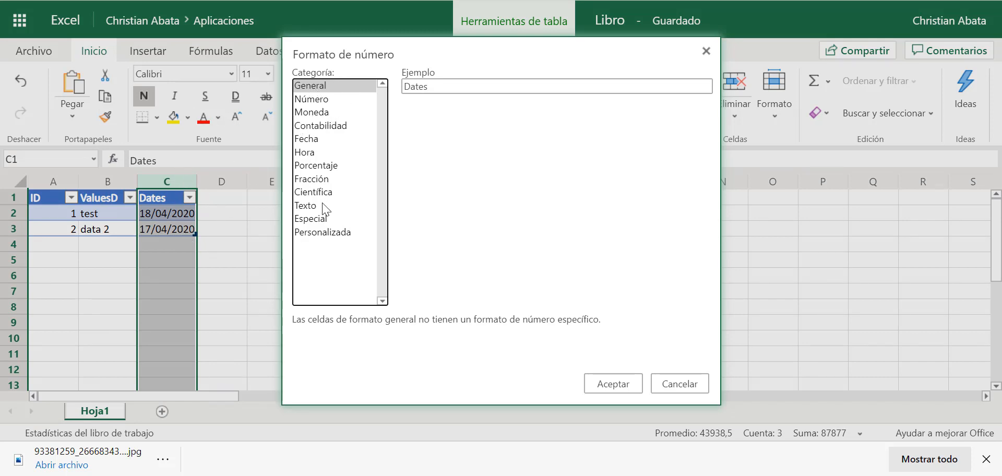
click(305, 204)
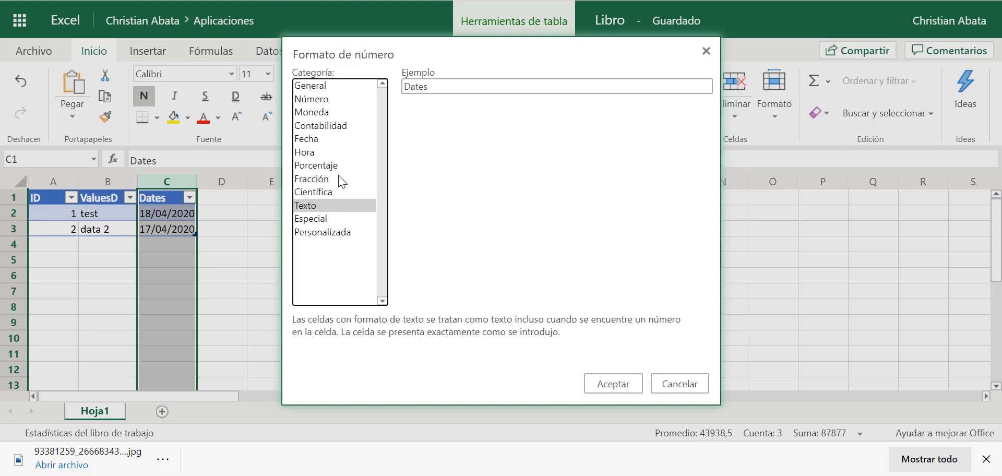
click(612, 383)
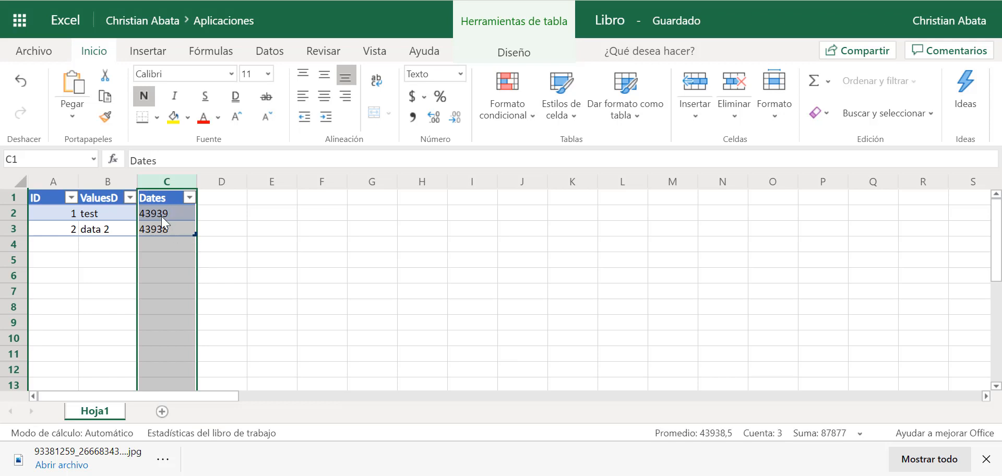
click(166, 213)
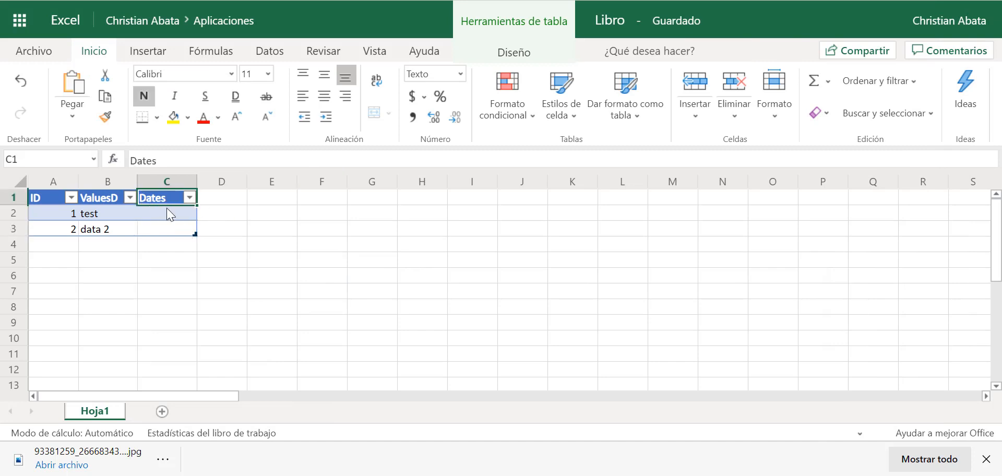
Step: Enter dates 2020-04-11 and 2020-04-12 in the Dates column and rename the workbook PAExcel
click(166, 213)
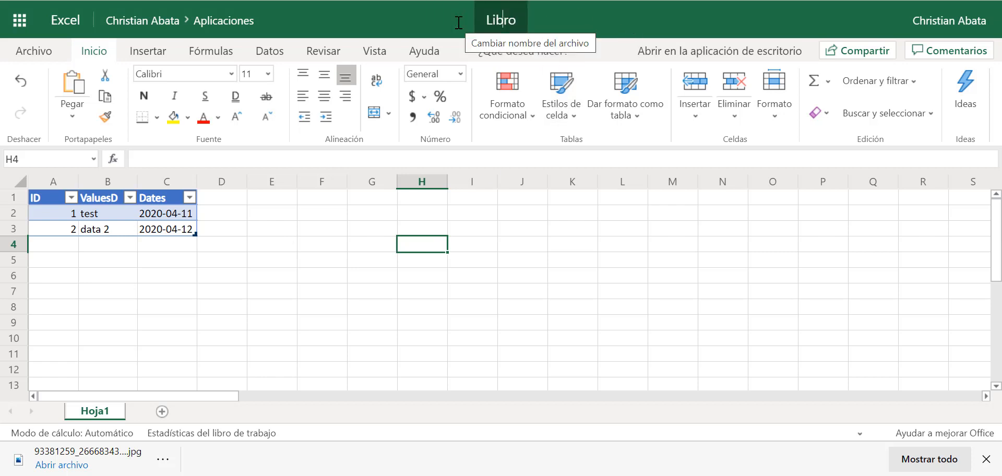
click(500, 19)
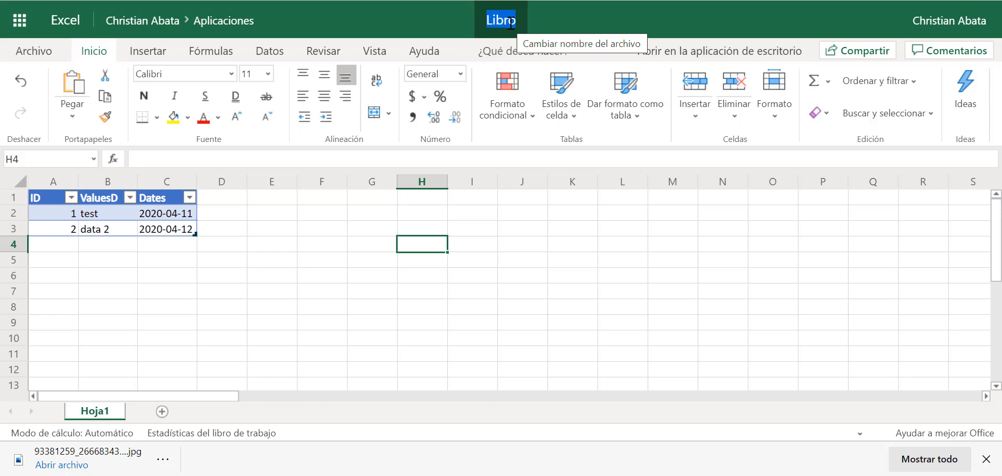
text(PA)
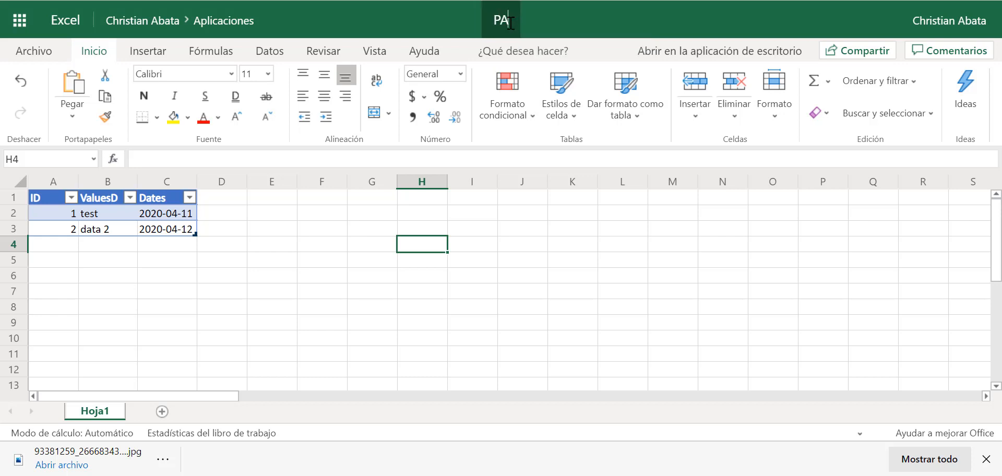
text(Excel)
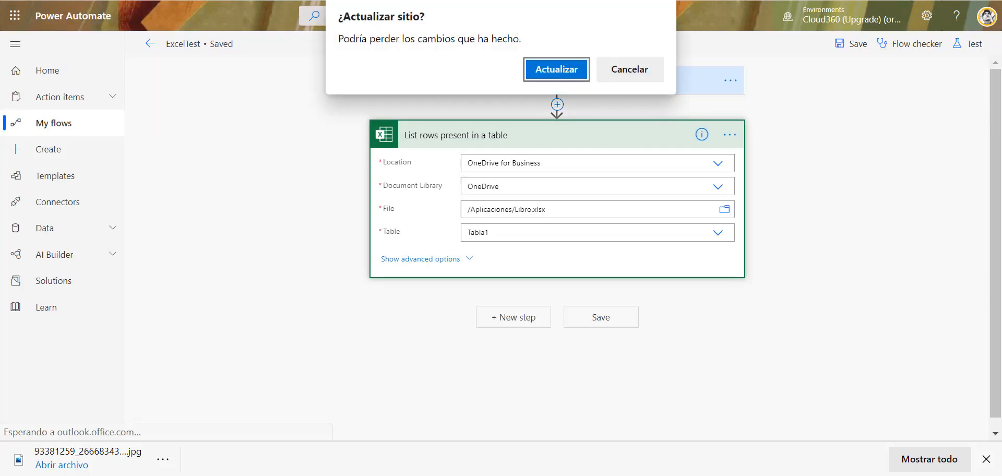
Step: Reload the editor and point List rows at /Aplicaciones/PAExcel.xlsx, table Tabla1
click(555, 69)
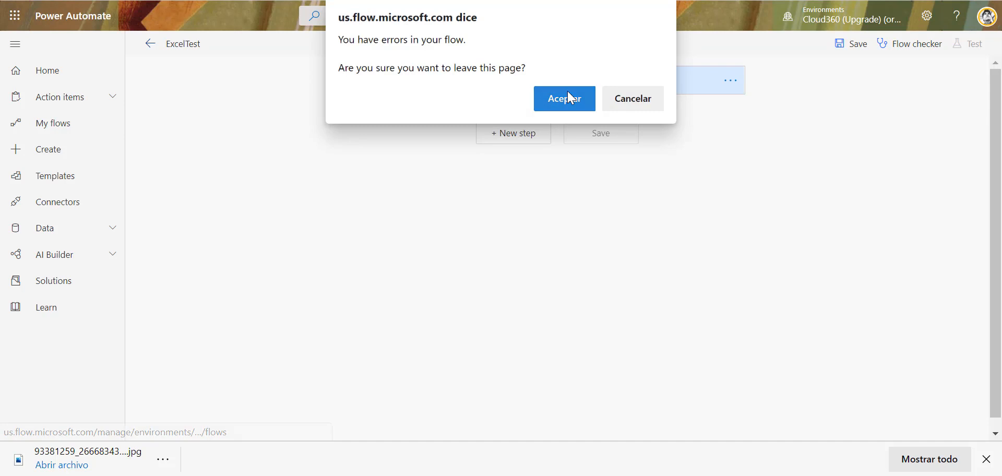
click(564, 98)
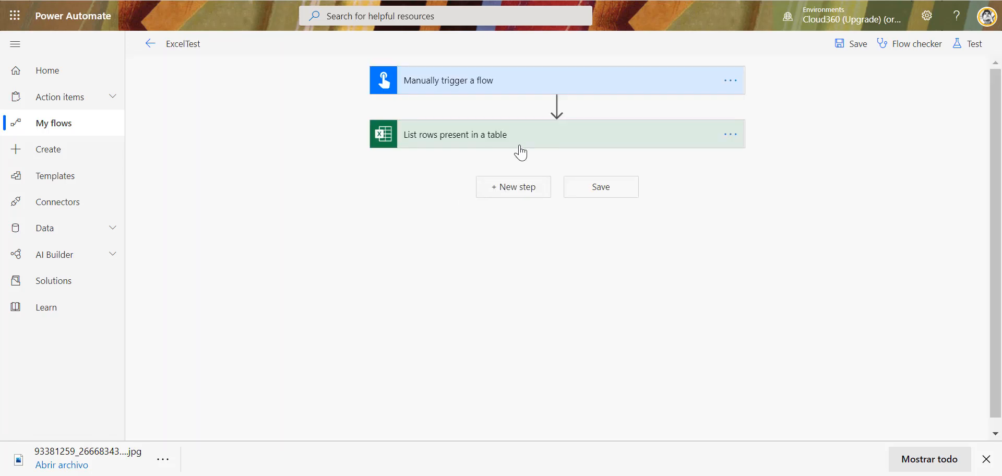
click(455, 135)
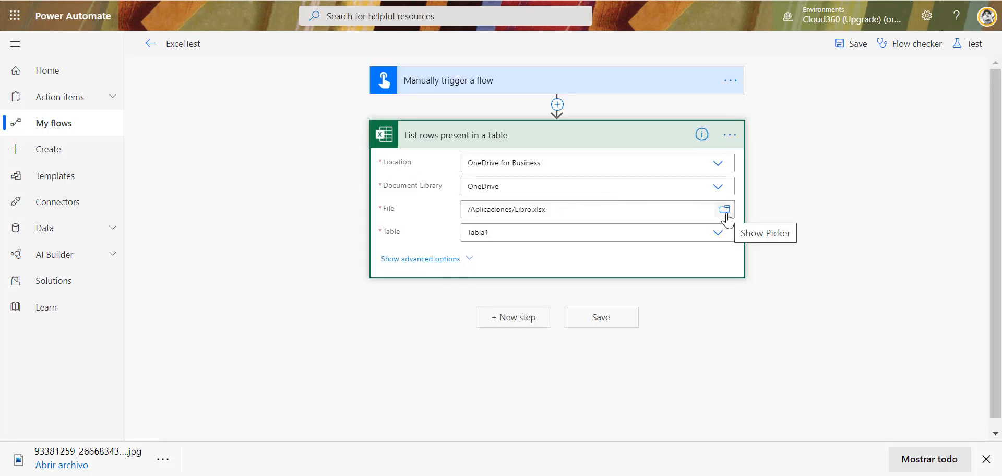
click(724, 209)
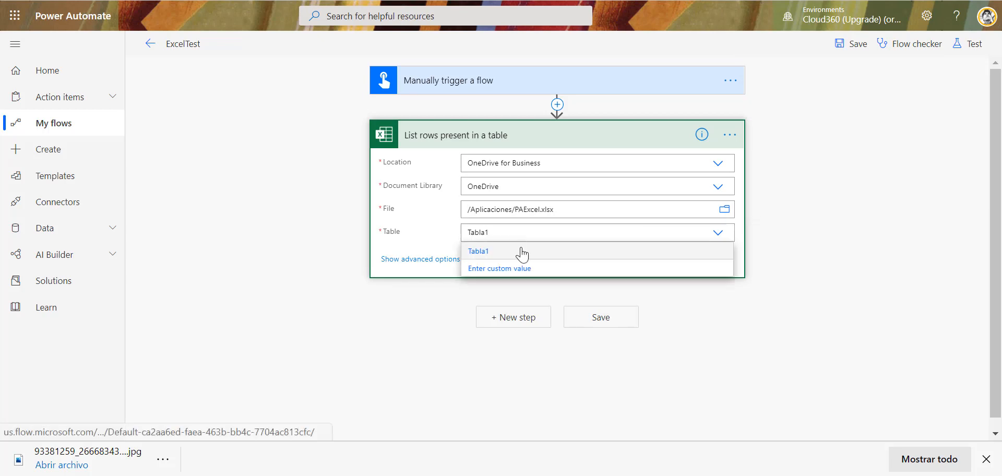
click(478, 251)
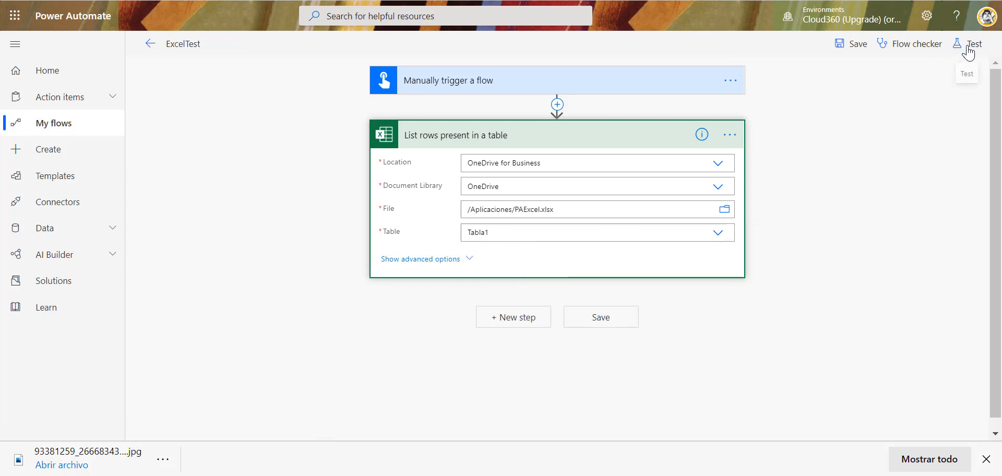
Step: Save and test ExcelTest with a manually performed trigger until the run succeeds
click(974, 44)
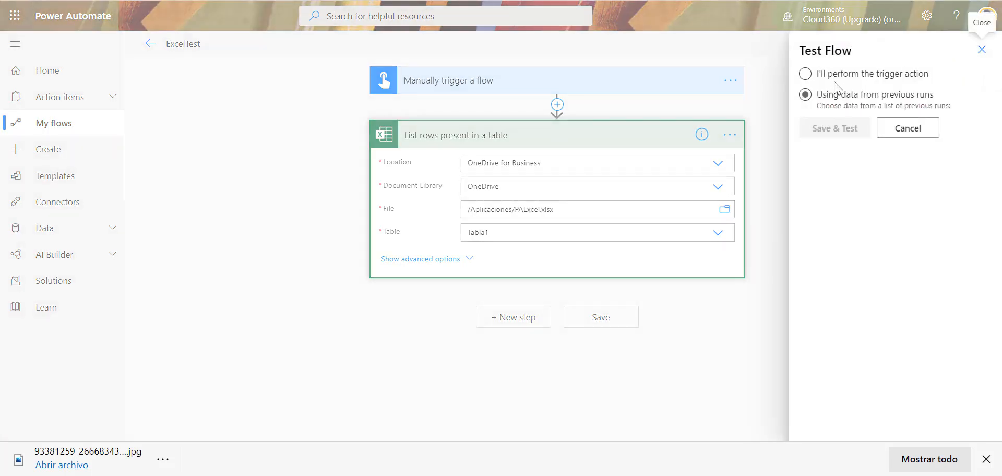
click(805, 73)
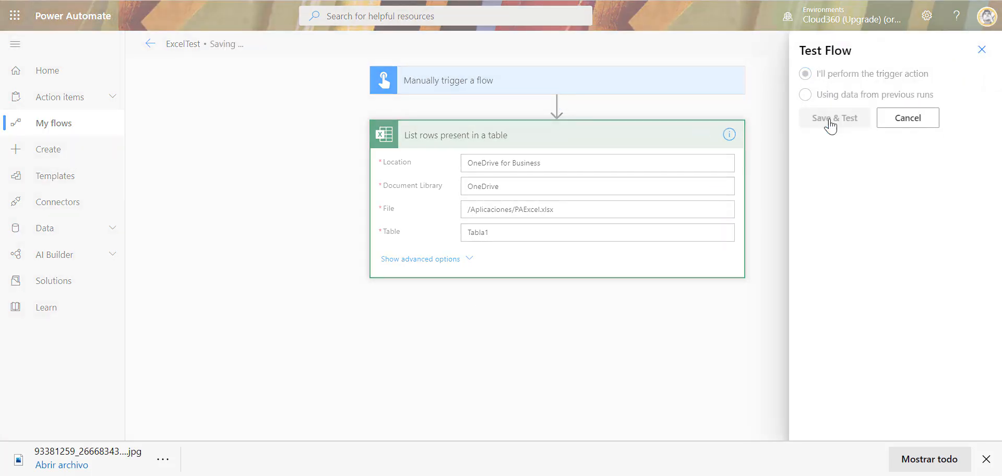
click(833, 118)
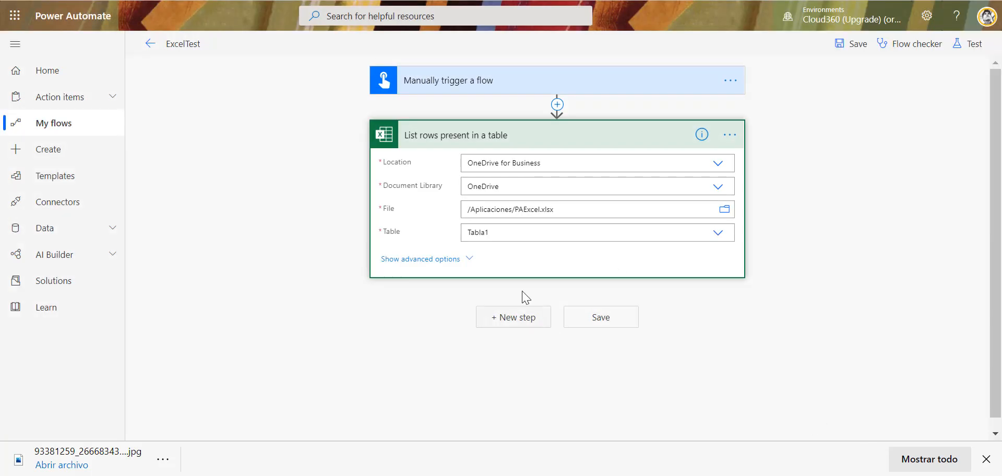
click(968, 44)
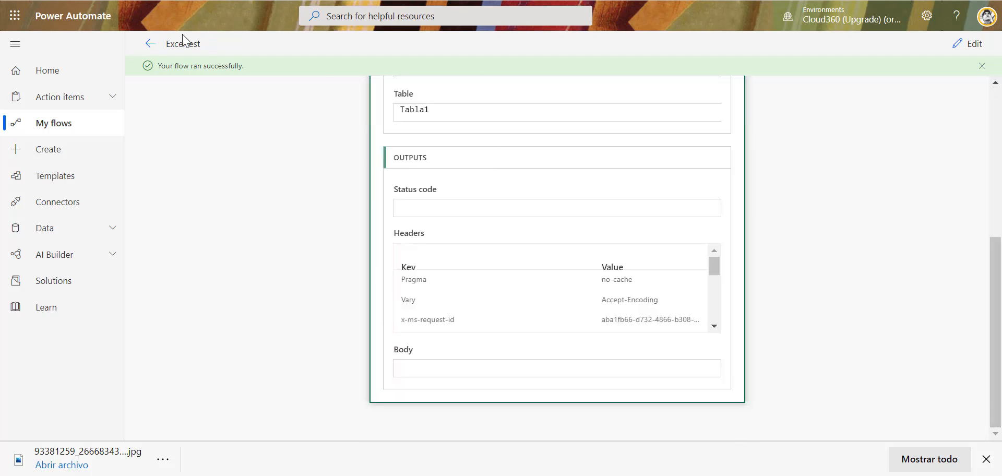
Step: Inspect the run's Body output showing ID 1, ValuesD 'test' and Dates '2020-04-11'
click(150, 42)
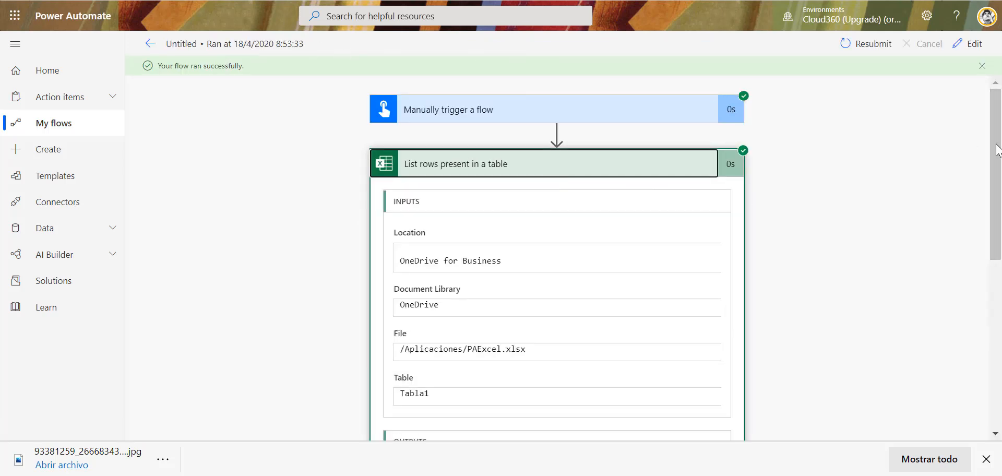
scroll(down, 3)
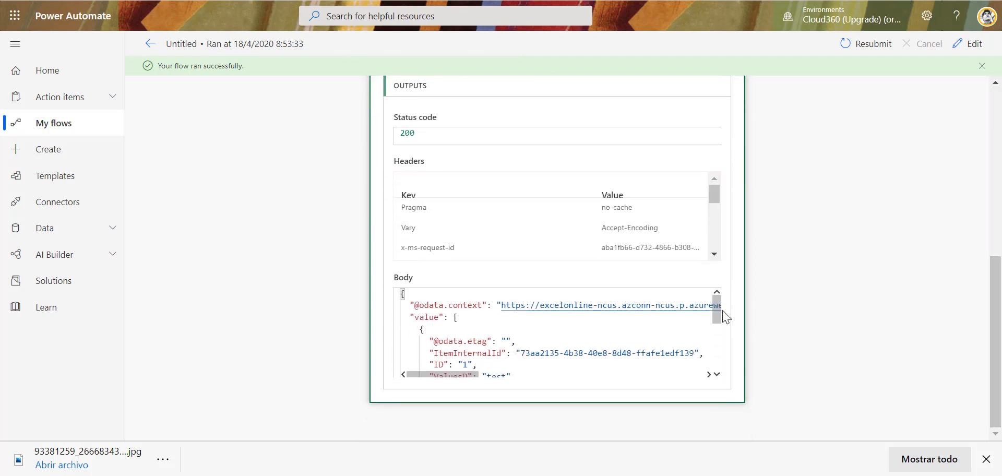
scroll(down, 3)
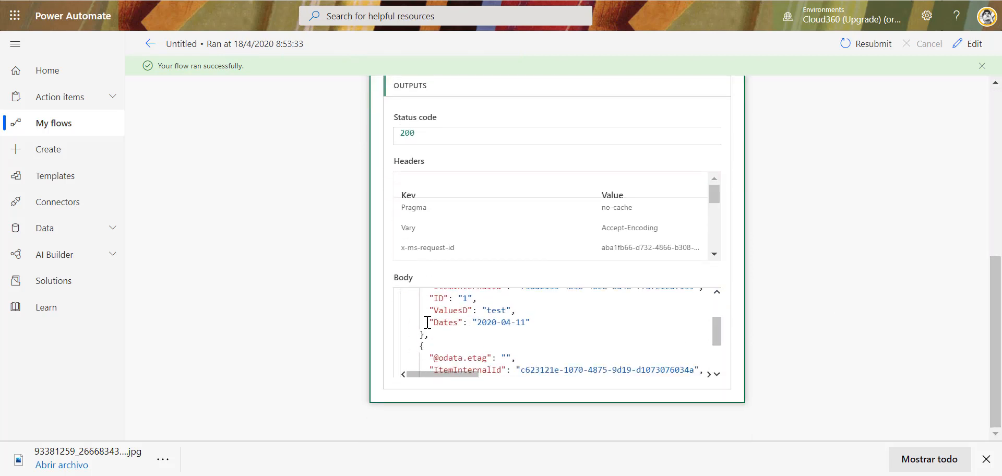